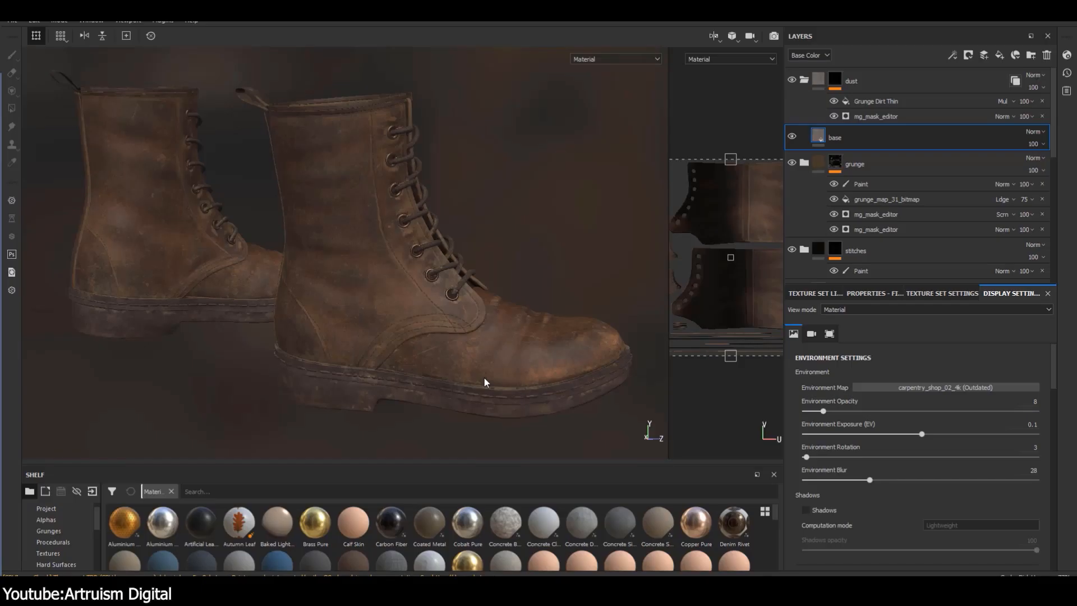
Brush vertex color across the timber-framed wall to expose the brick layer beneath the plaster.
drag(485, 382, 500, 385)
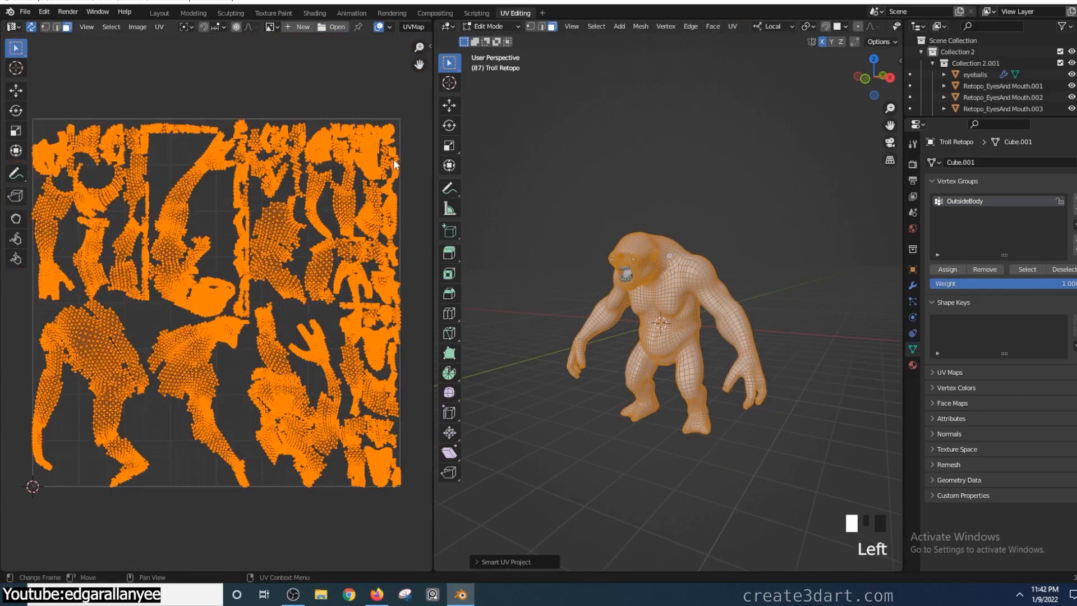
click(731, 26)
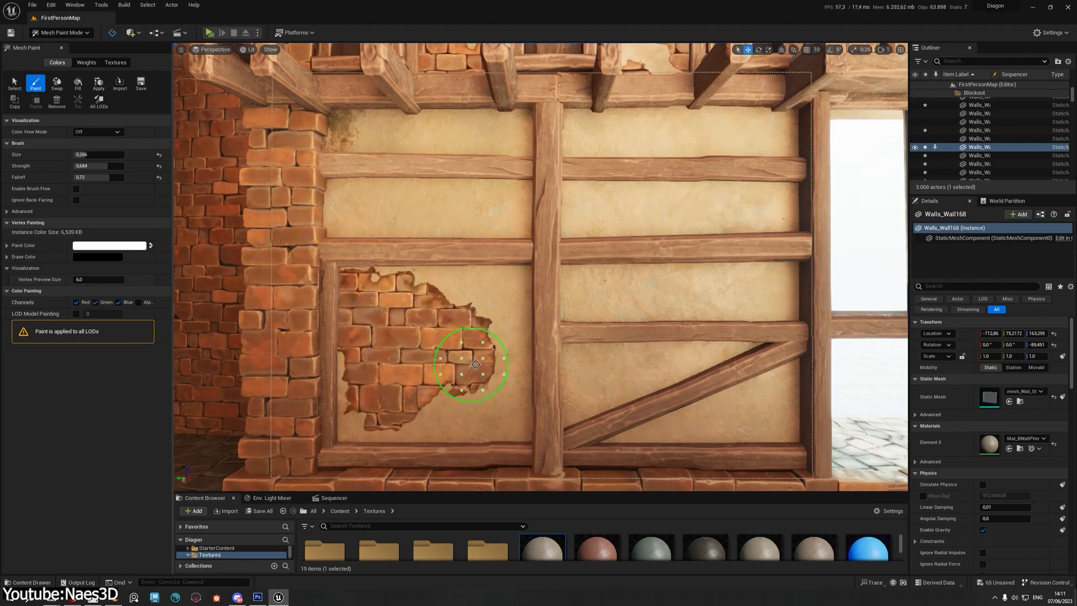
drag(475, 364, 370, 269)
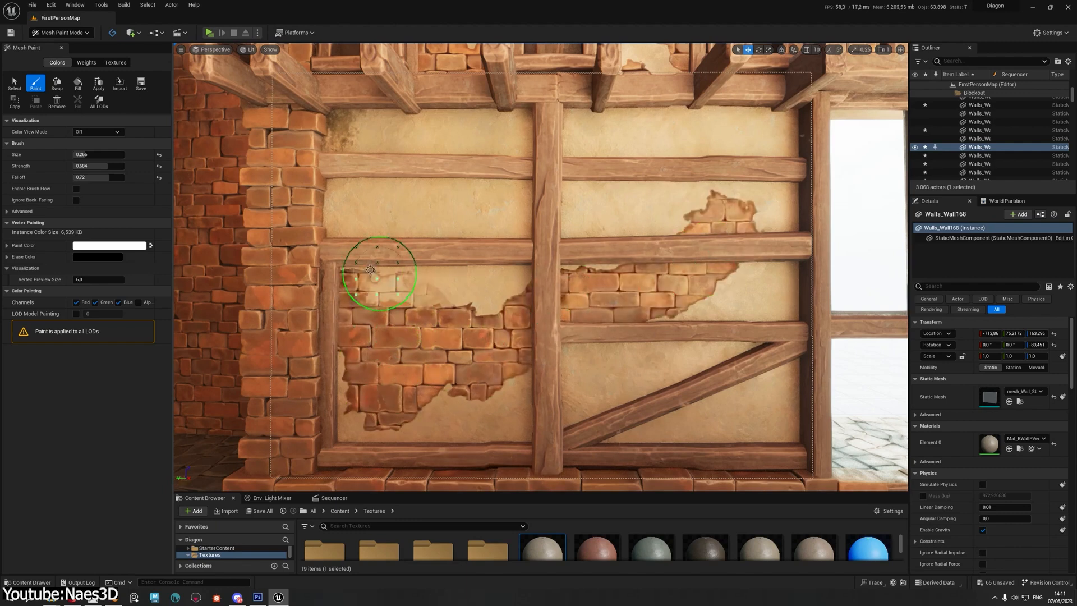
drag(370, 269, 515, 295)
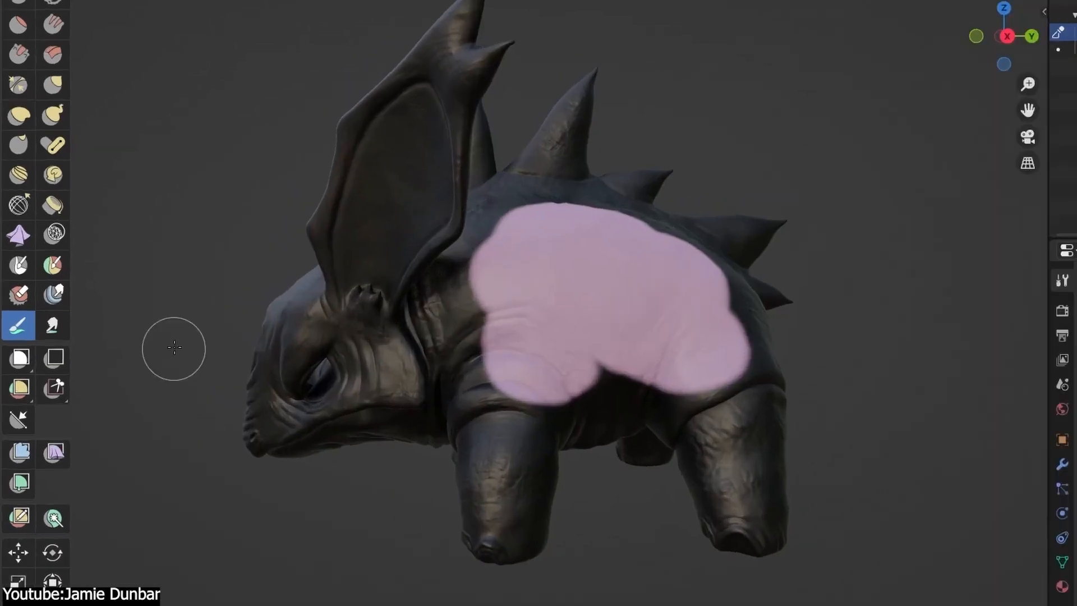
click(105, 46)
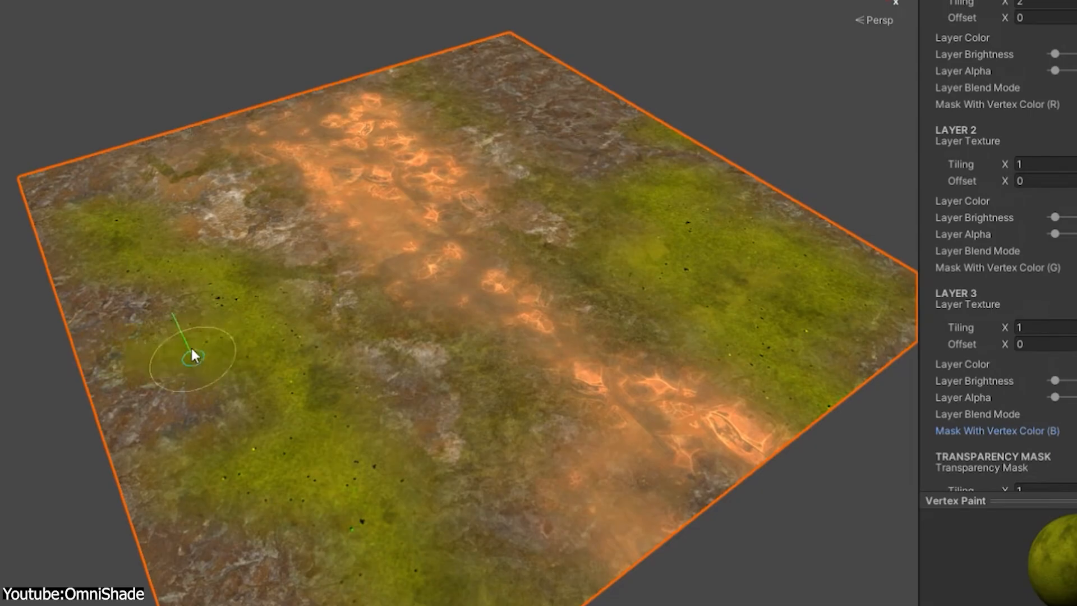
drag(196, 354, 485, 258)
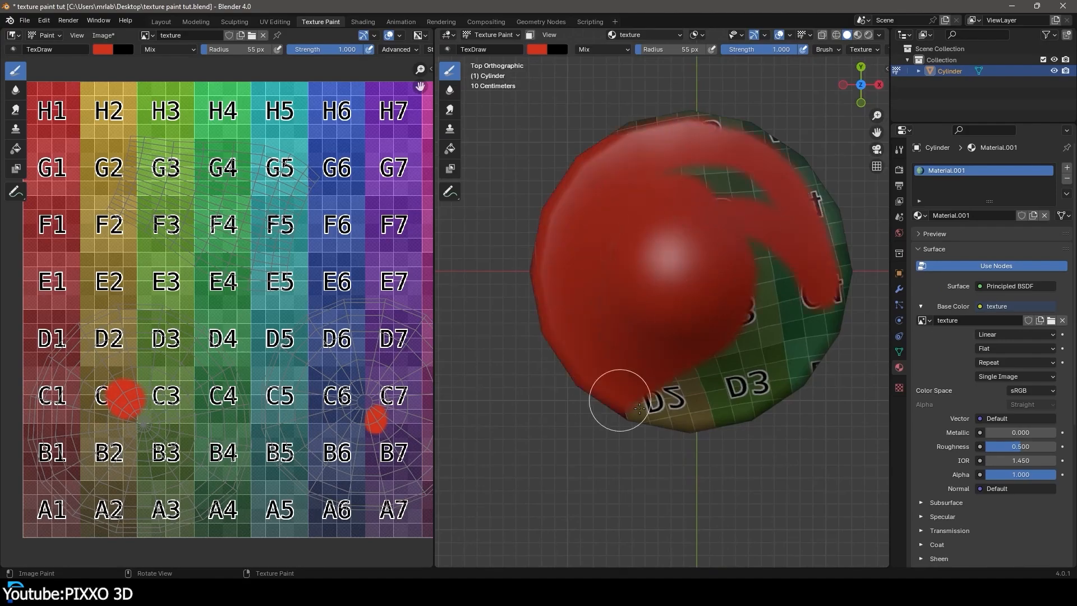
Stroke the red TexDraw brush over the rest of the cylinder's top face.
drag(622, 405, 756, 422)
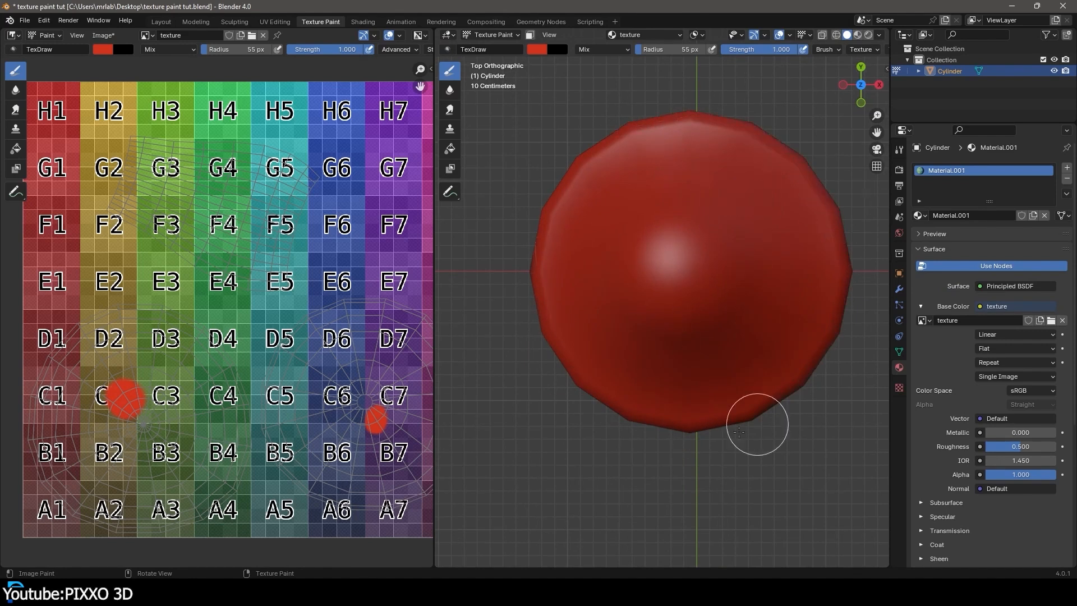